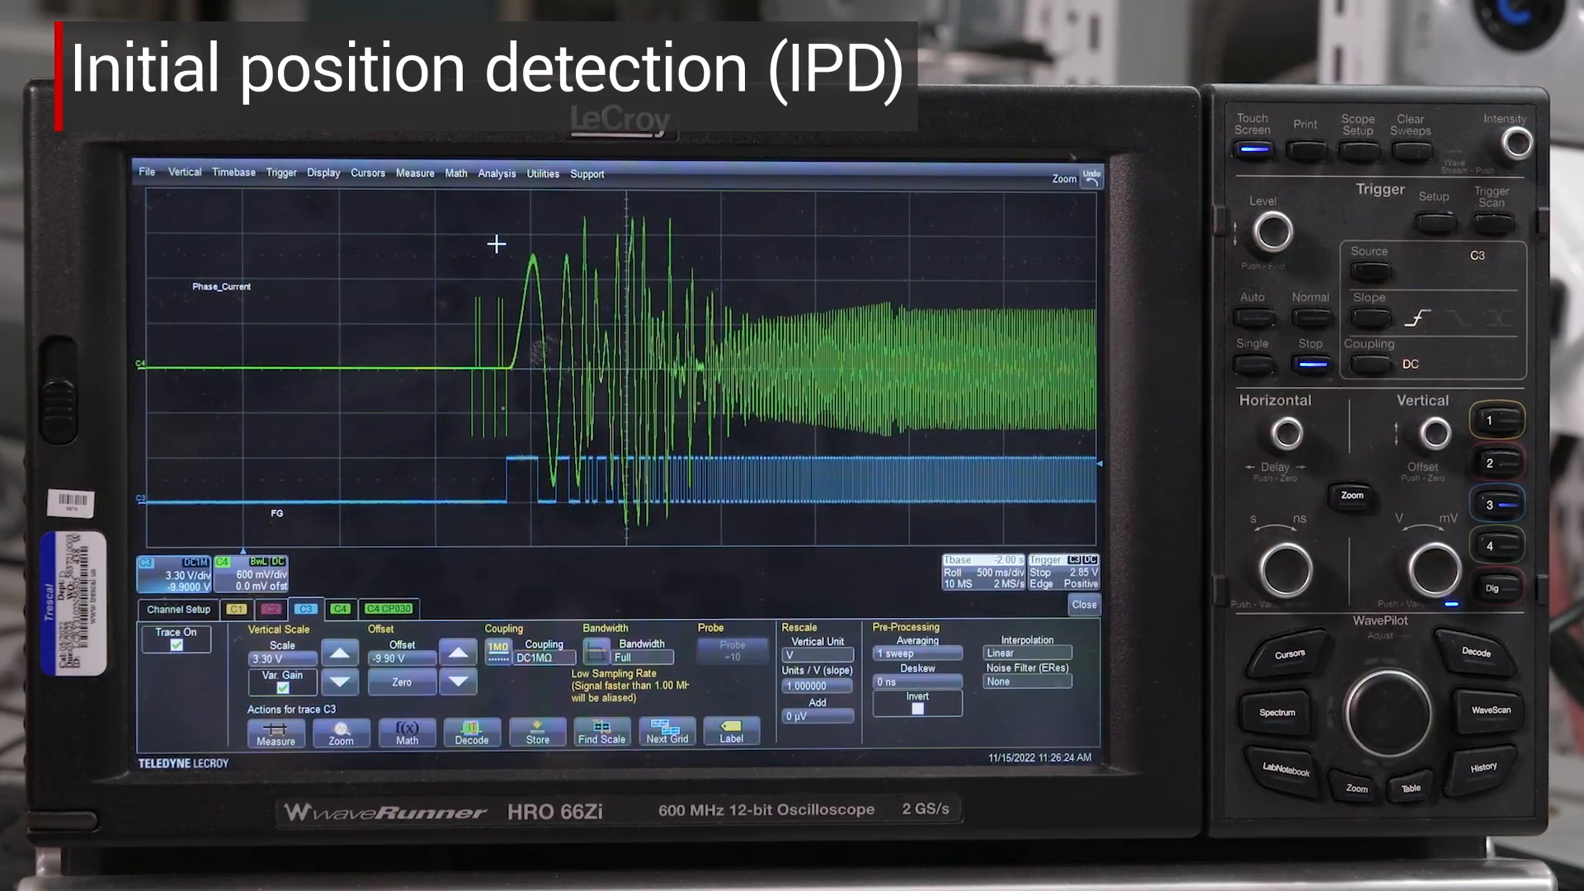
mouse_move(1006, 216)
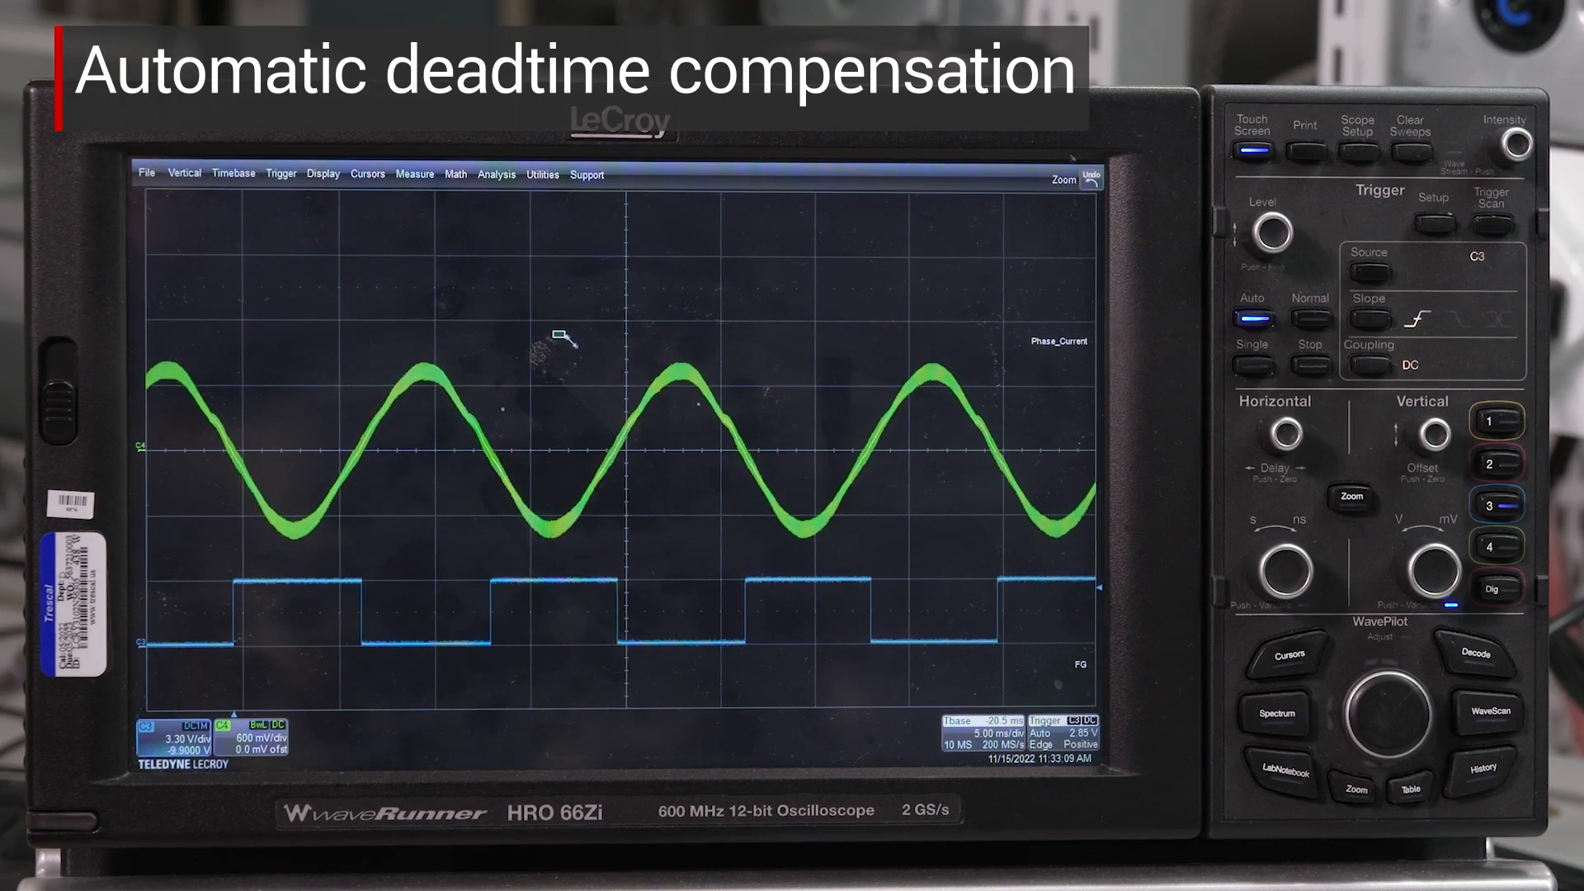
- Drag a zoom box over the phase current trace to magnify part of it
left_click_drag(563, 336, 874, 559)
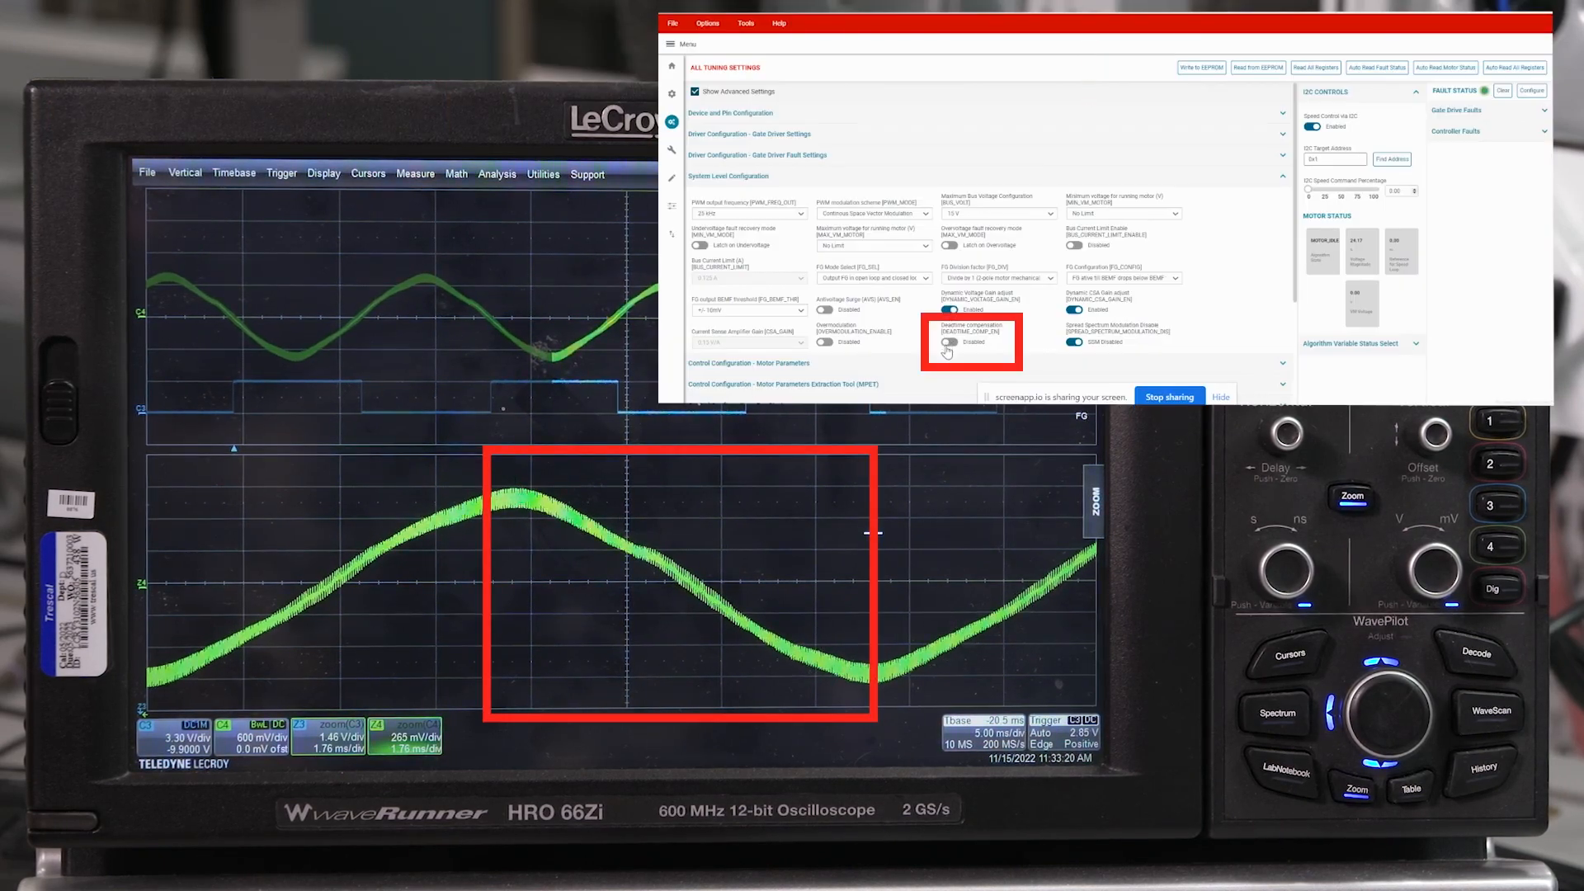
- Toggle the Deadtime Compensation setting in the GUI
left_click(949, 342)
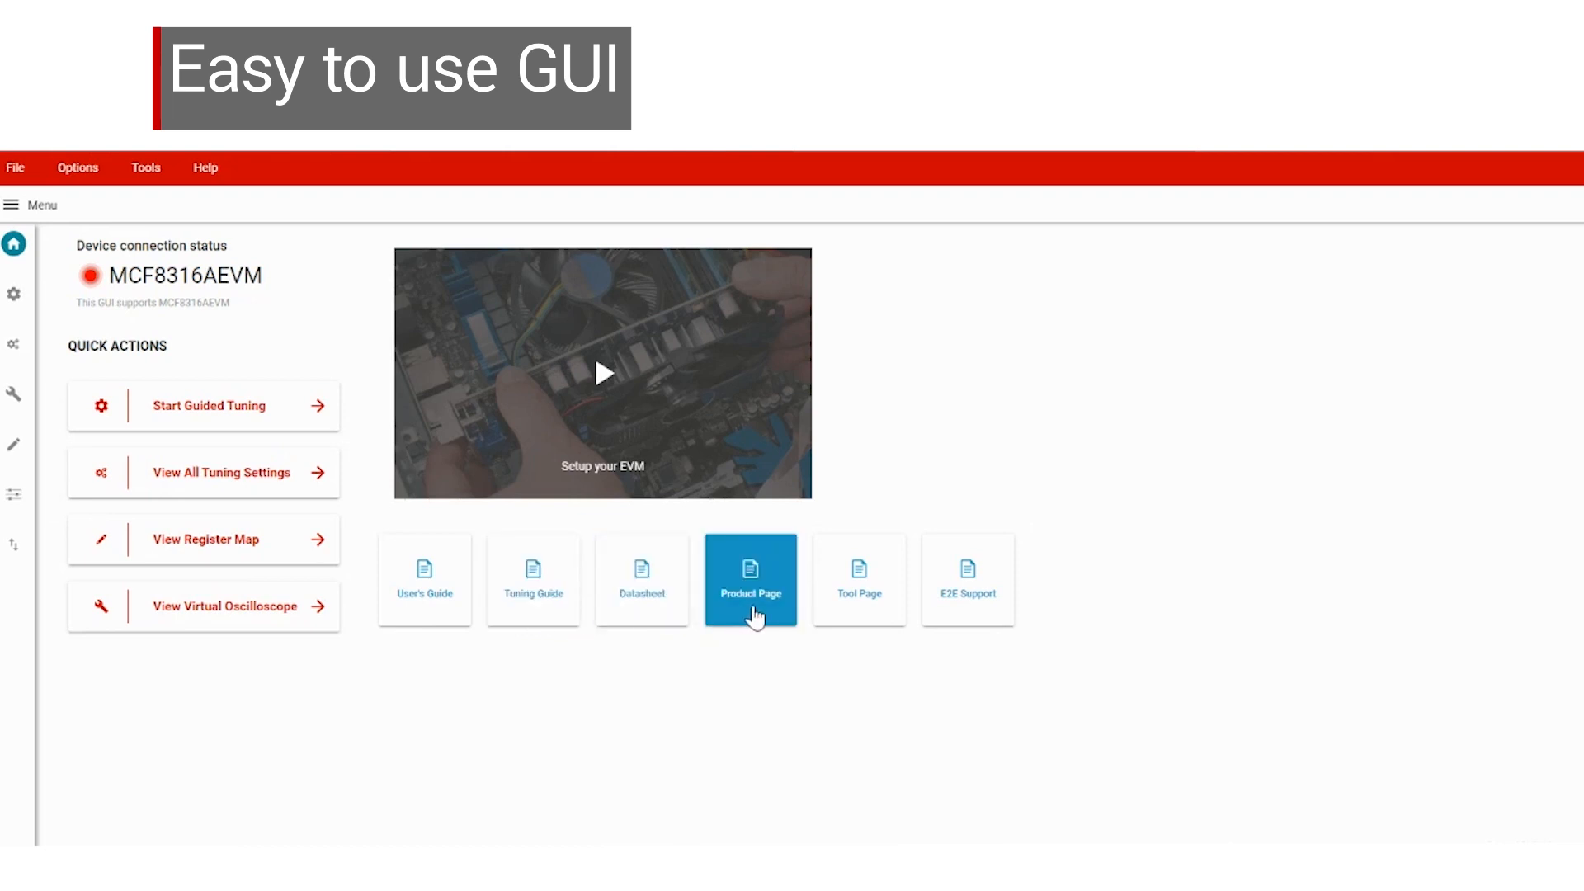
mouse_move(972, 612)
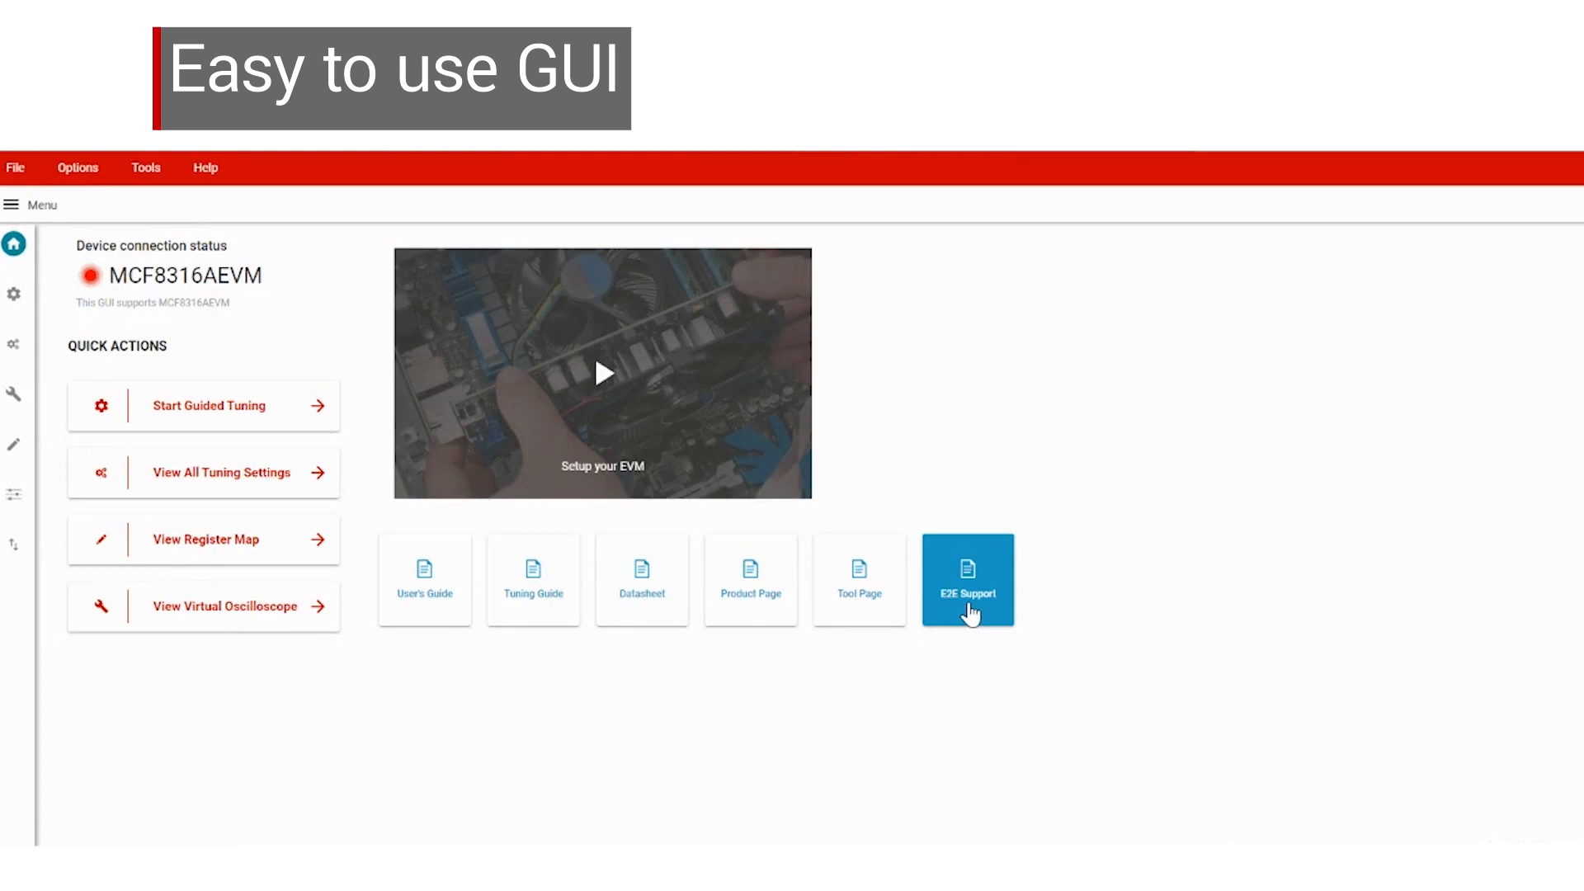
mouse_move(947, 353)
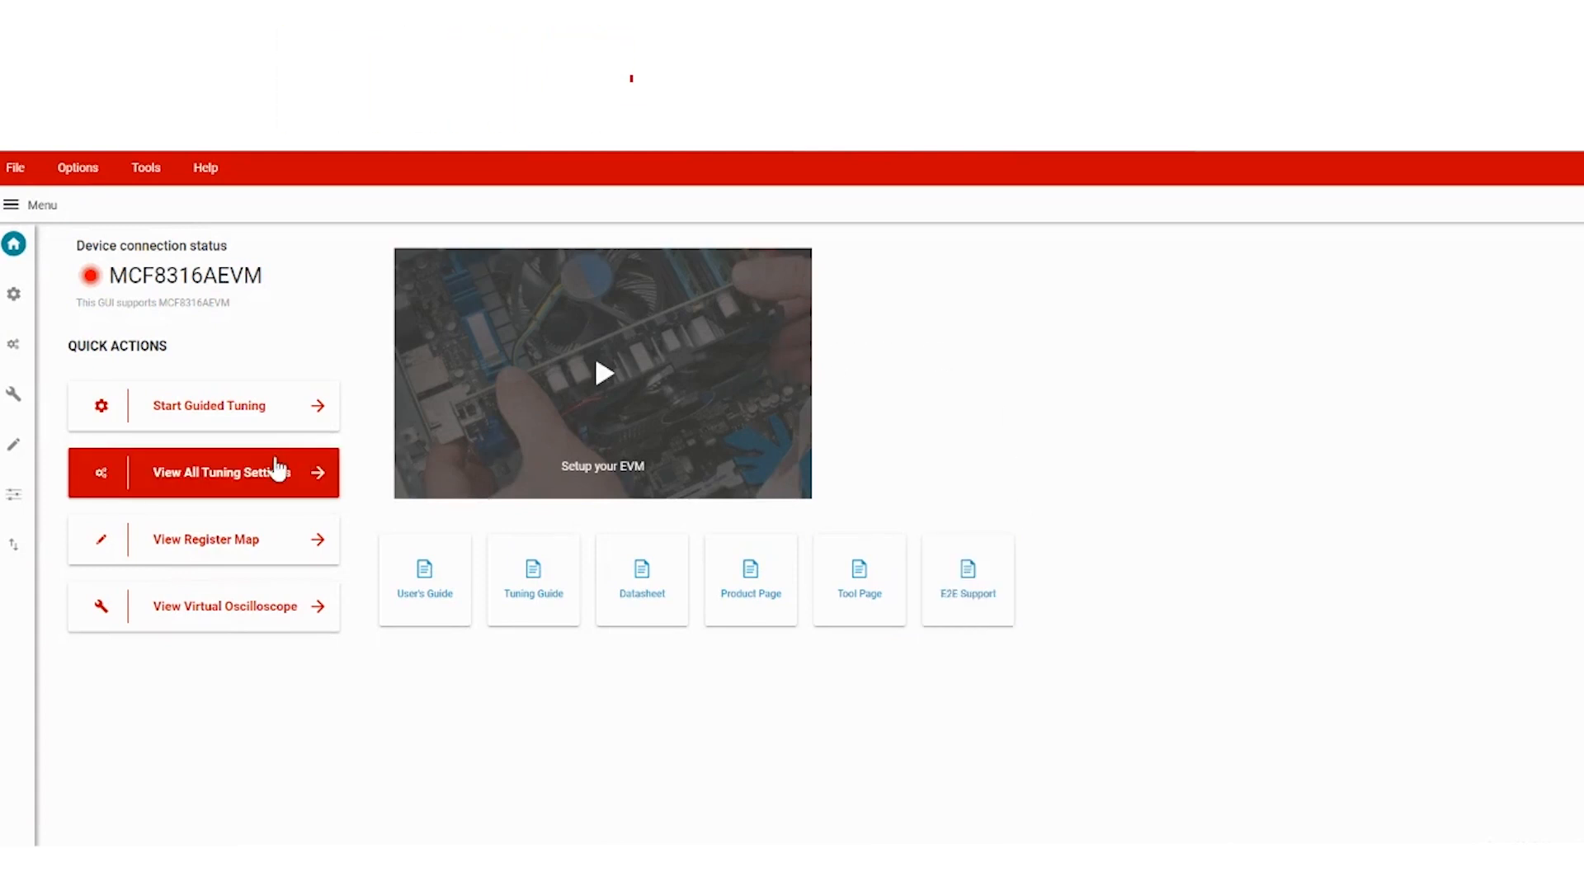
- Choose View All Tuning Settings from the home page Quick Actions
left_click(204, 472)
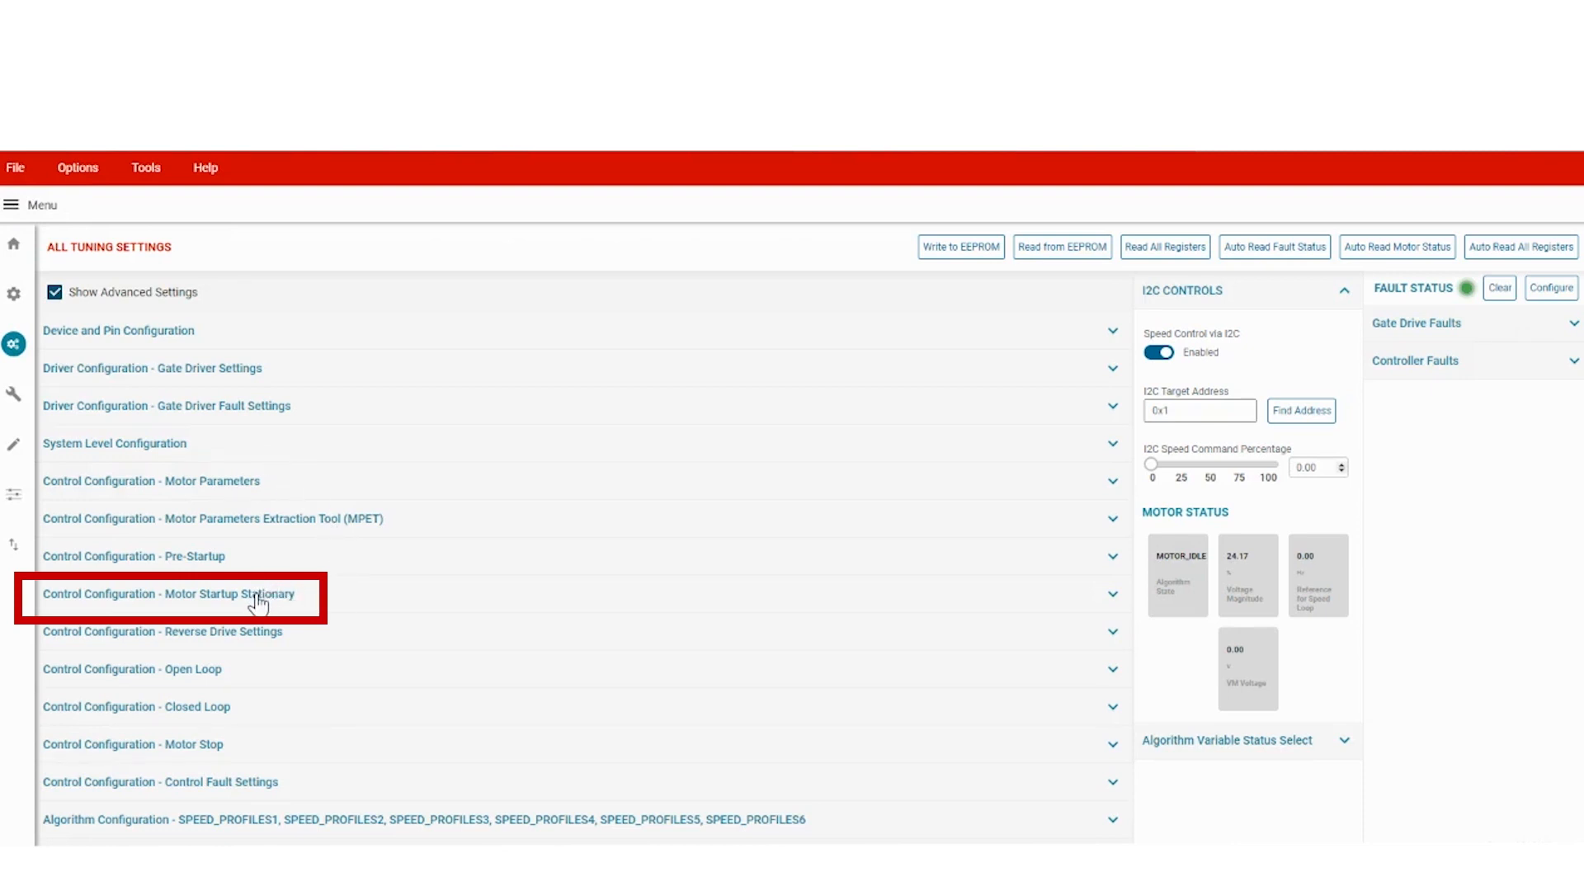
- Expand Motor Startup Stationary, Open Loop, Closed Loop and Gate Driver Fault sections
left_click(173, 595)
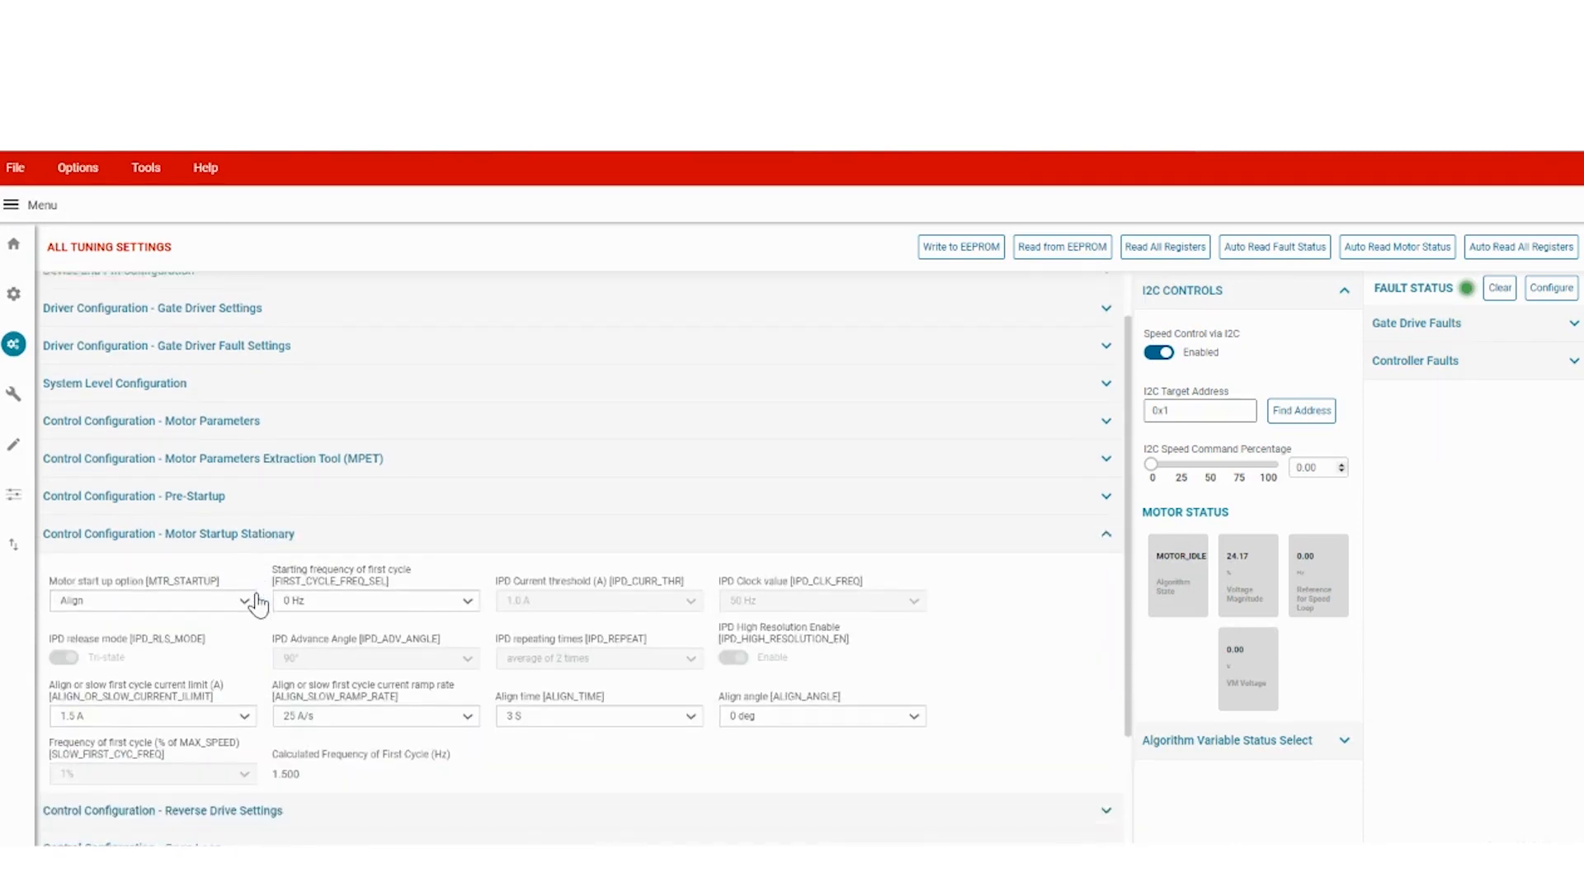
scroll("down", 3)
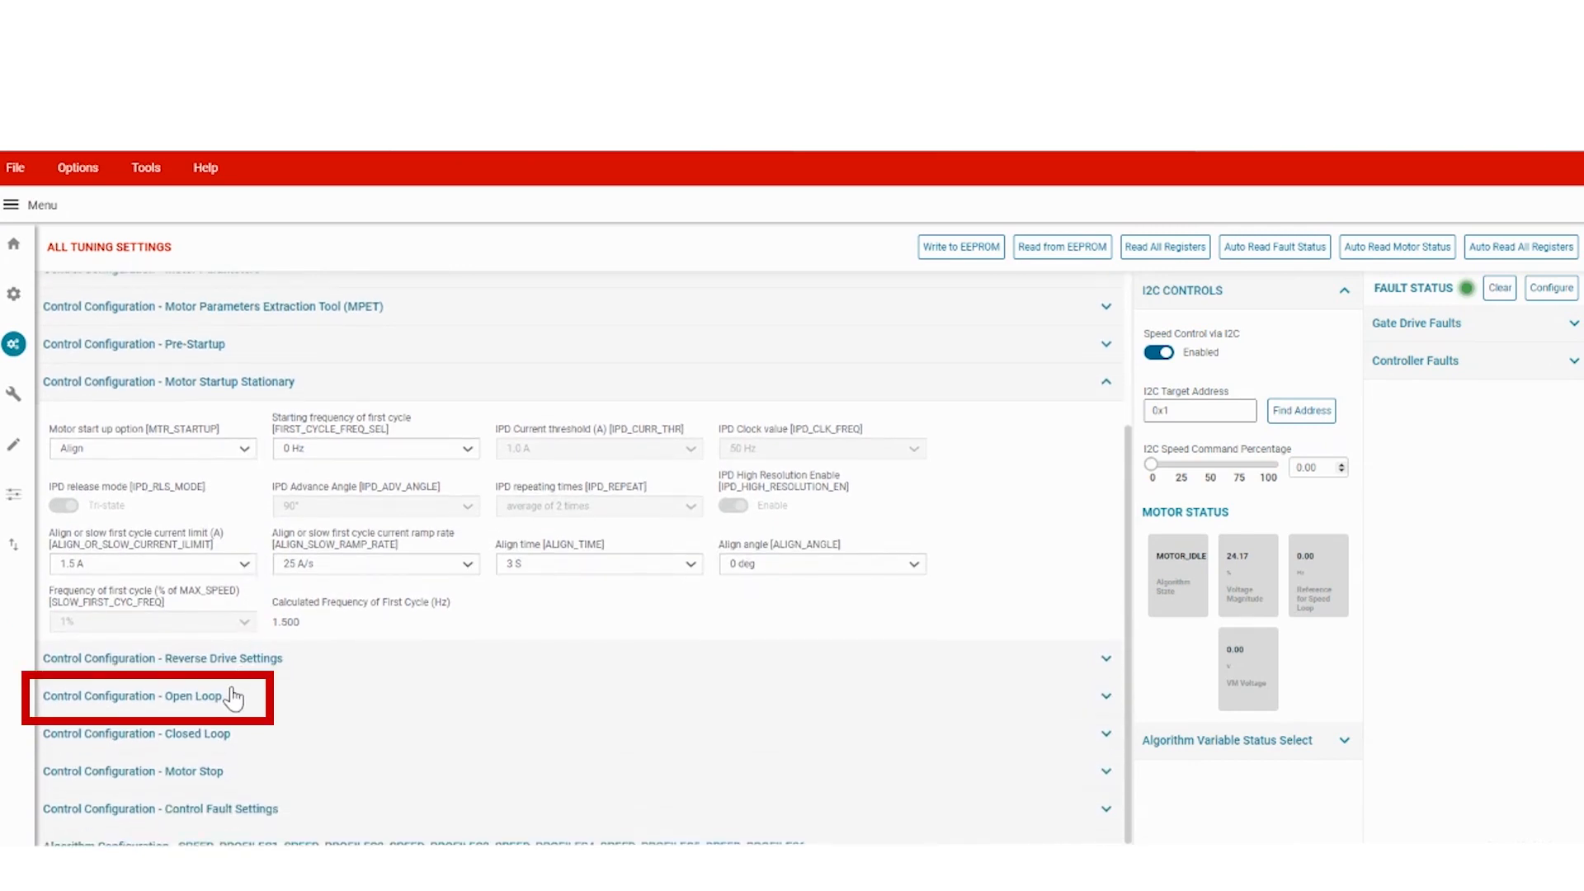
left_click(155, 696)
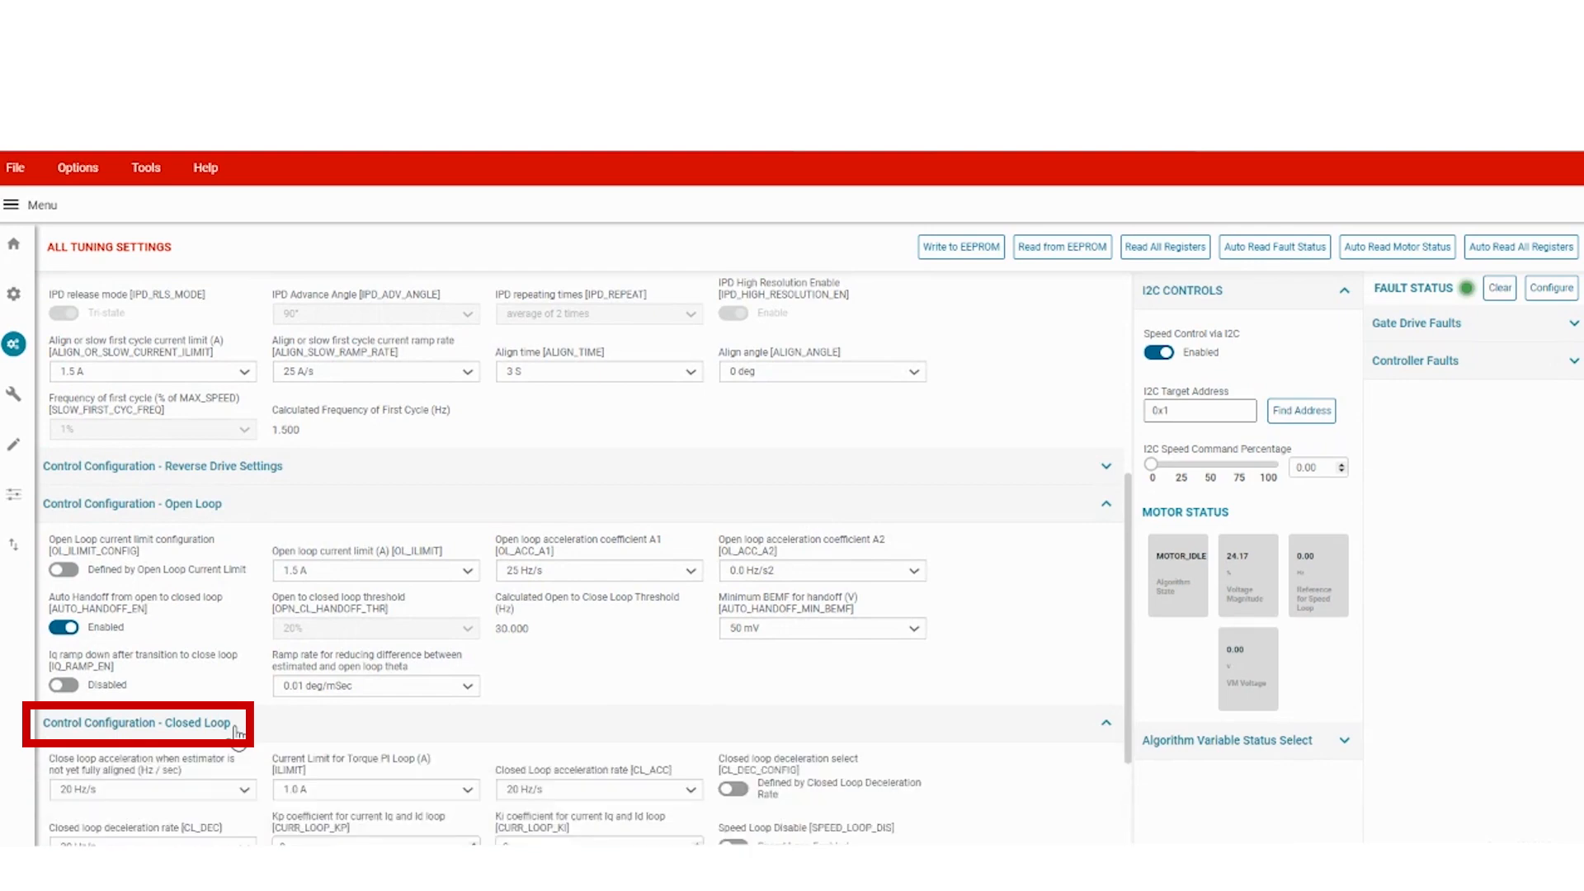
left_click(137, 723)
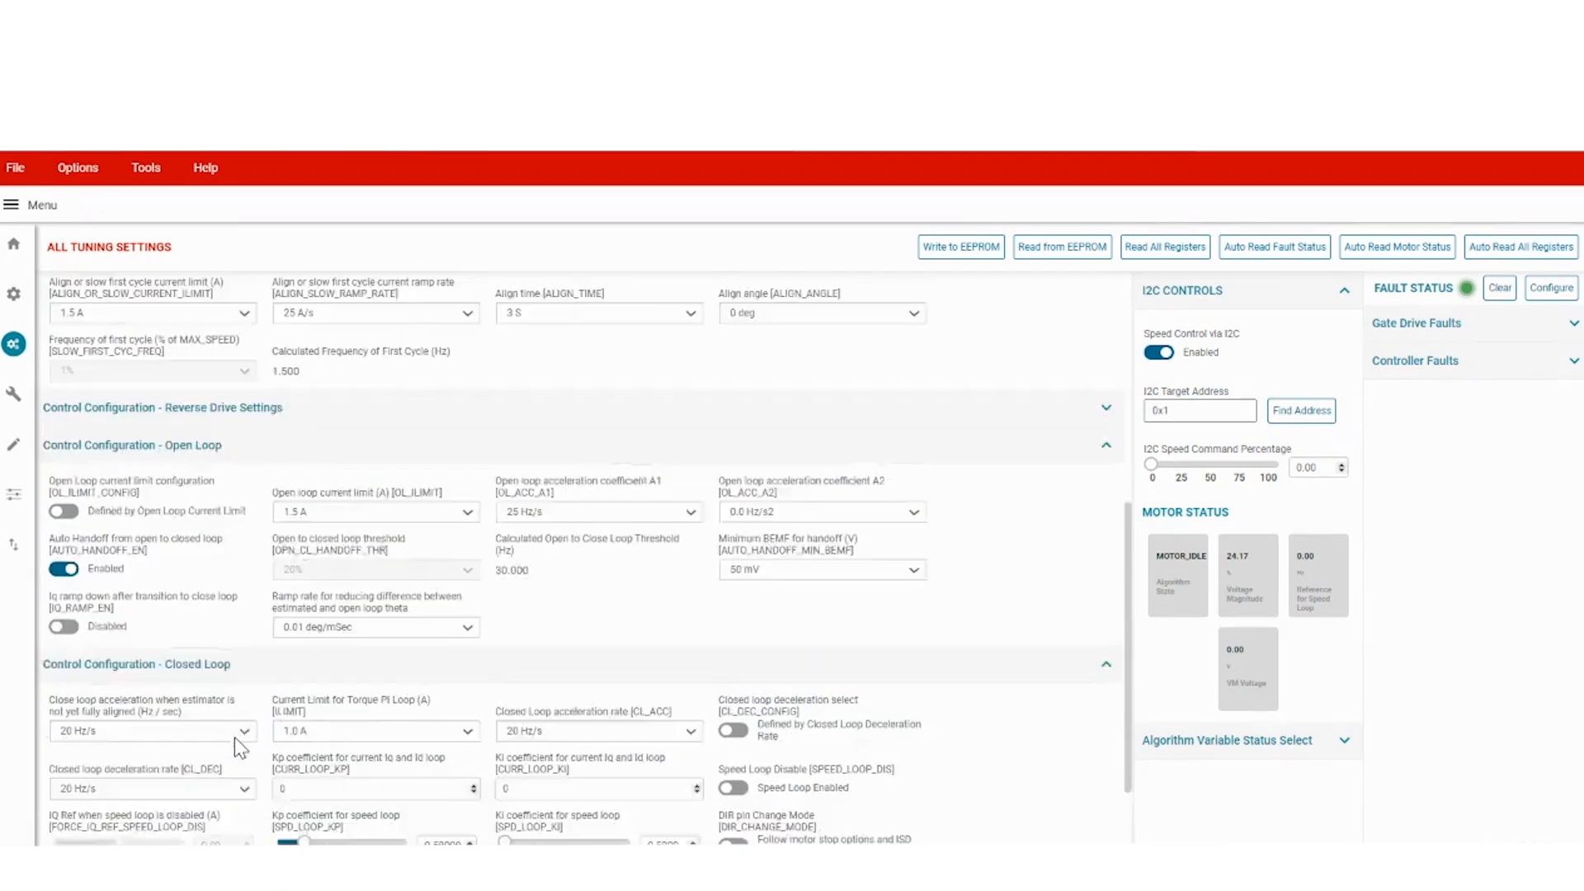
left_click(55, 292)
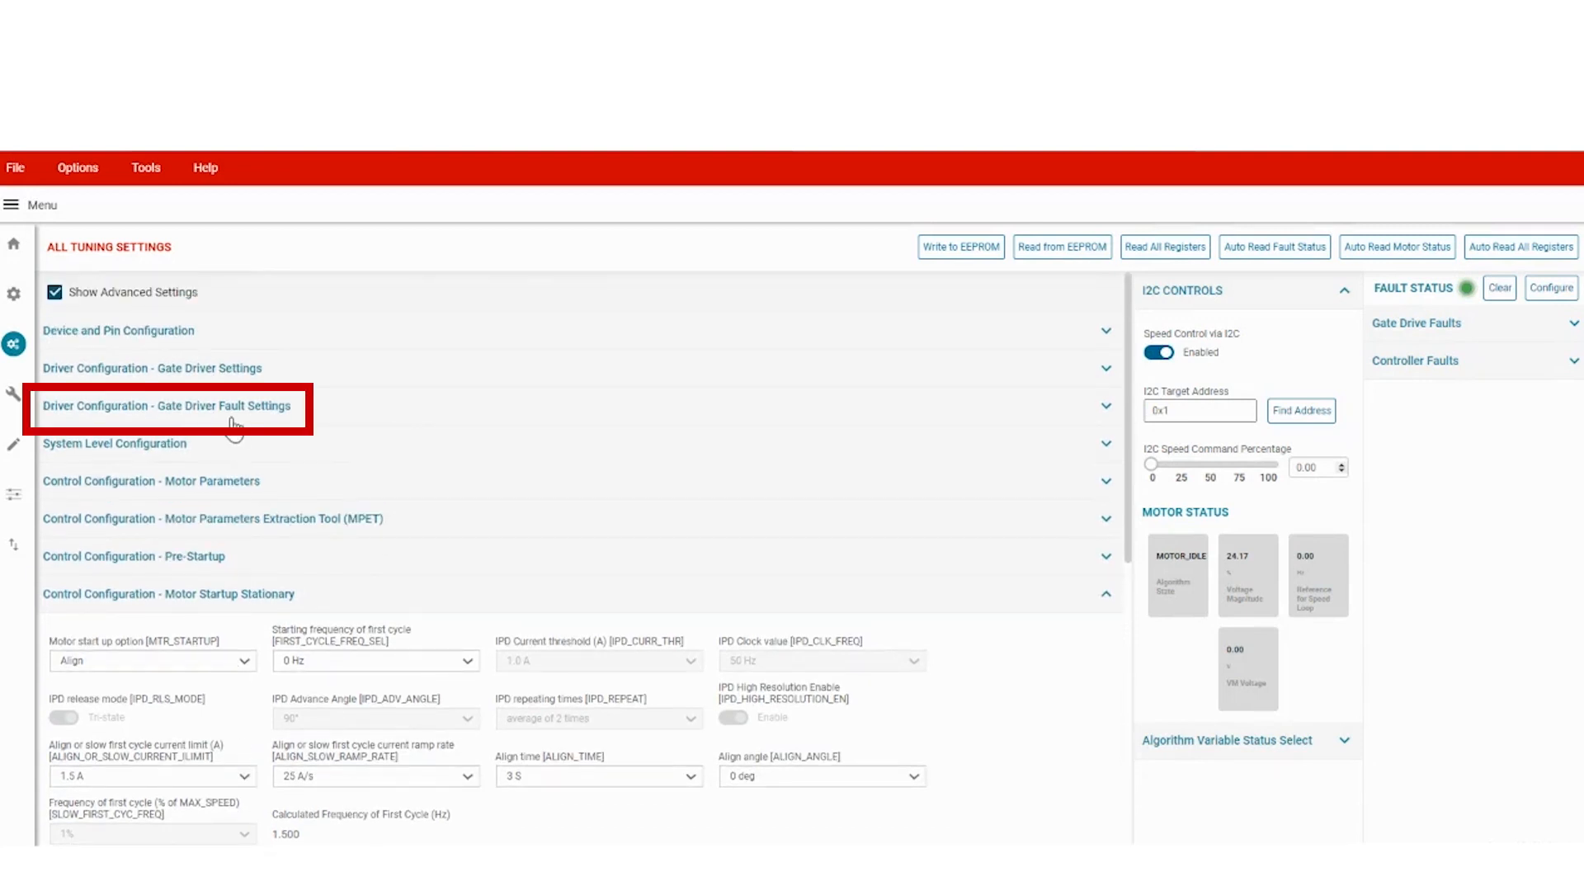
left_click(169, 406)
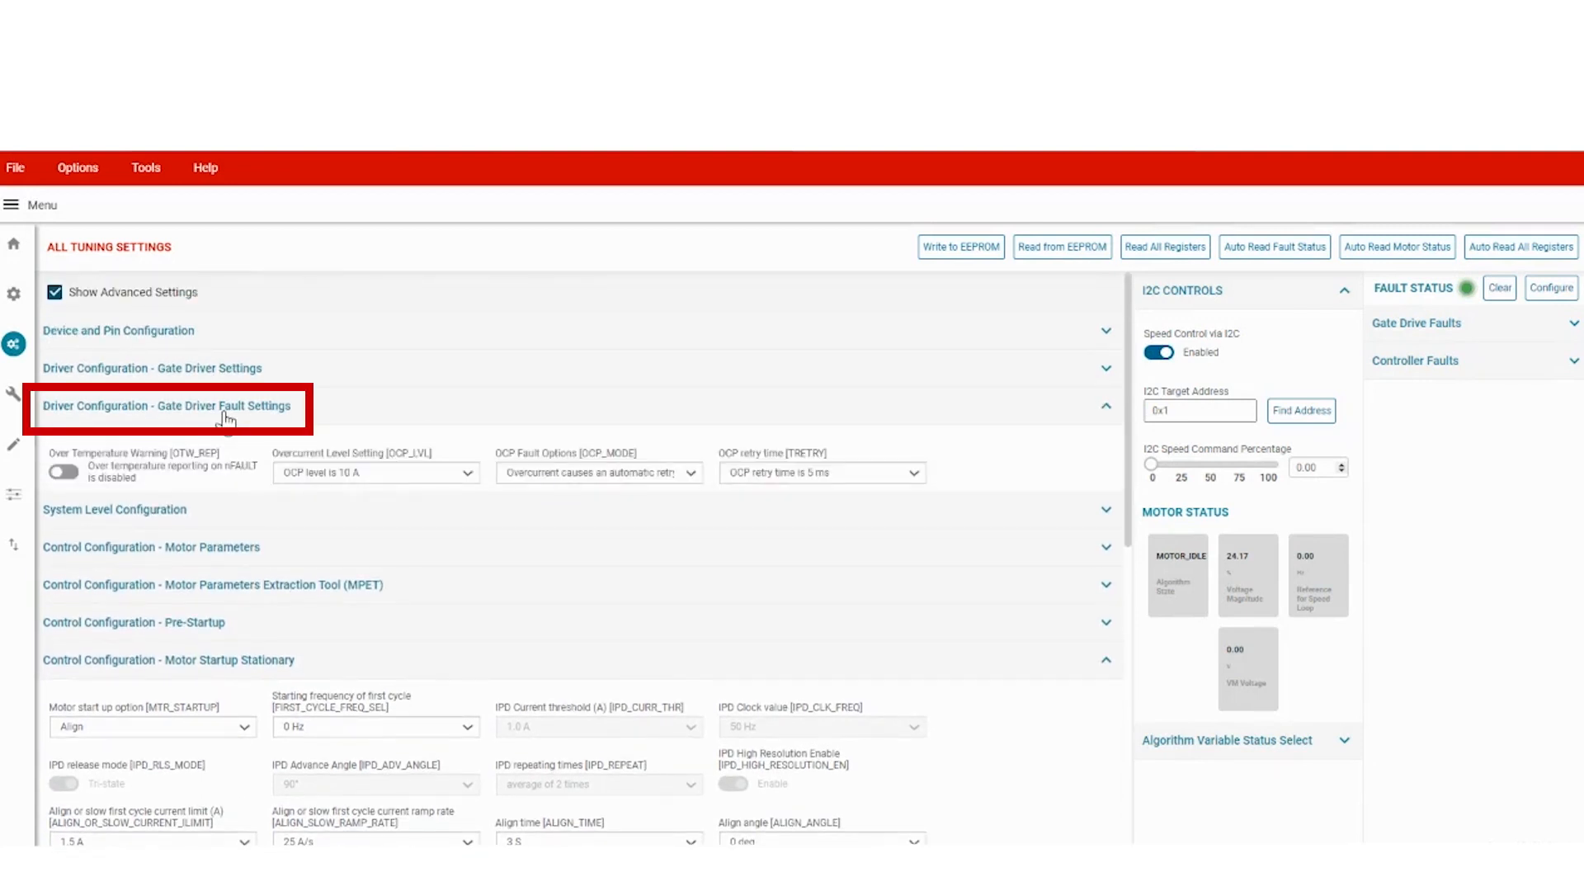
scroll("down", 3)
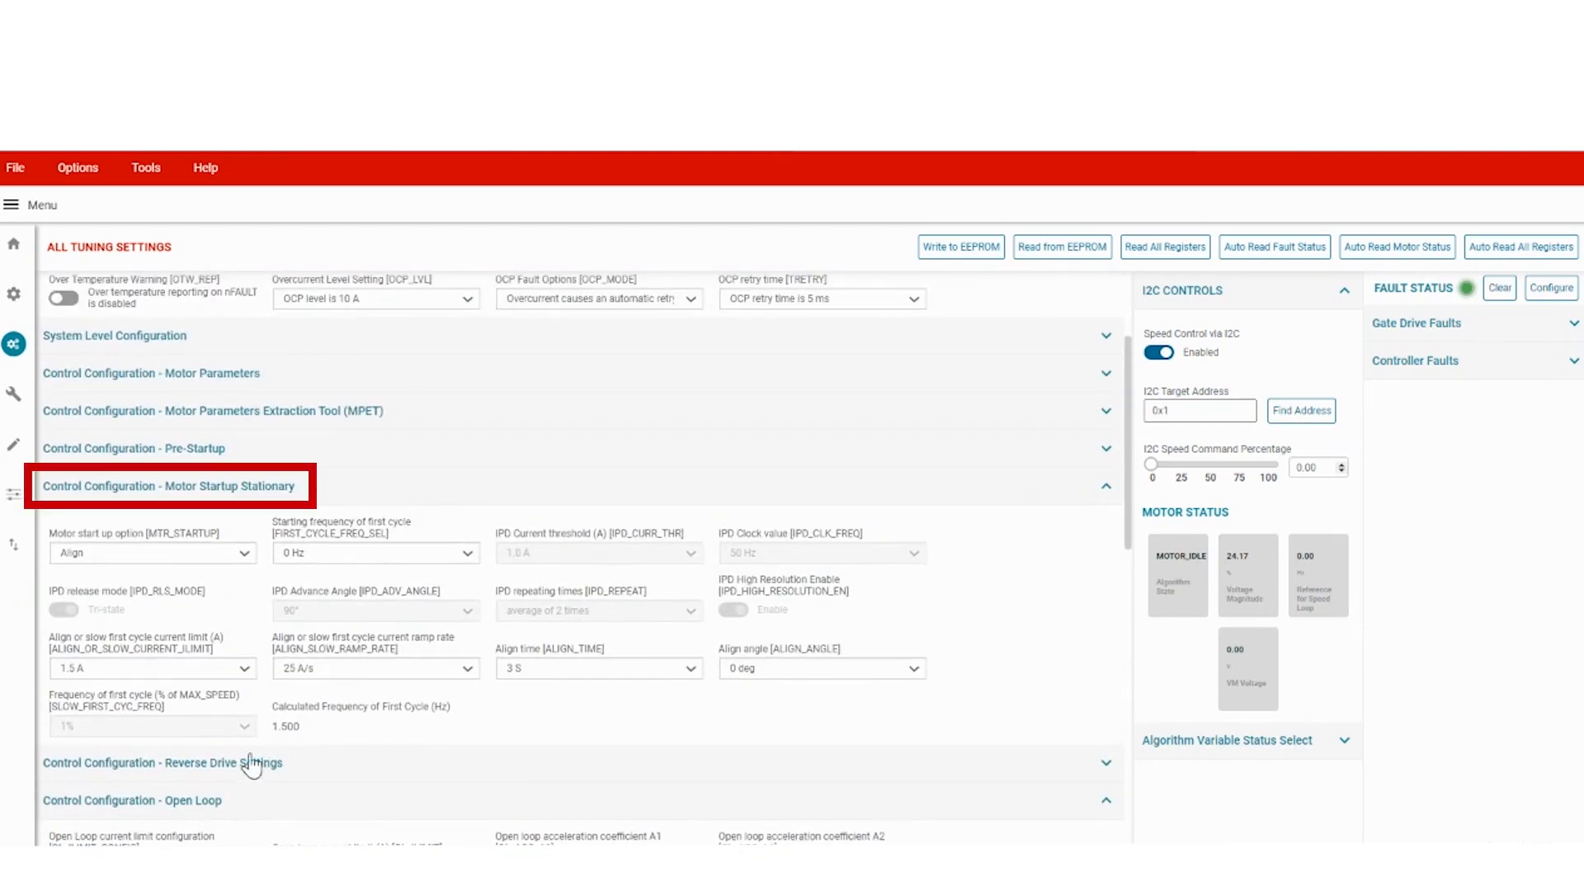
mouse_move(234, 496)
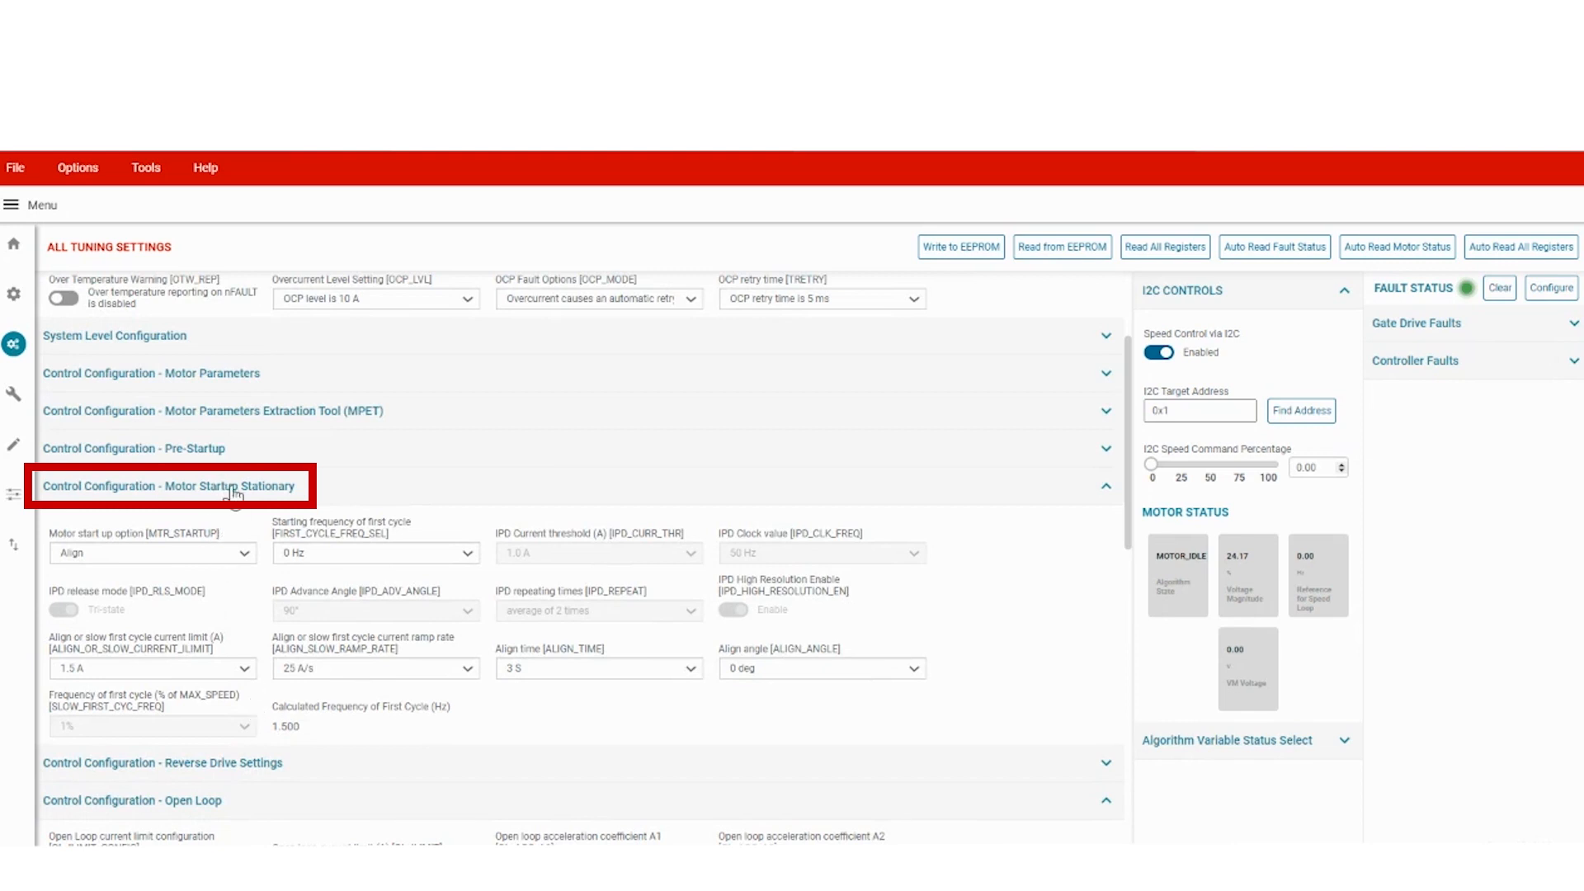
mouse_move(275, 544)
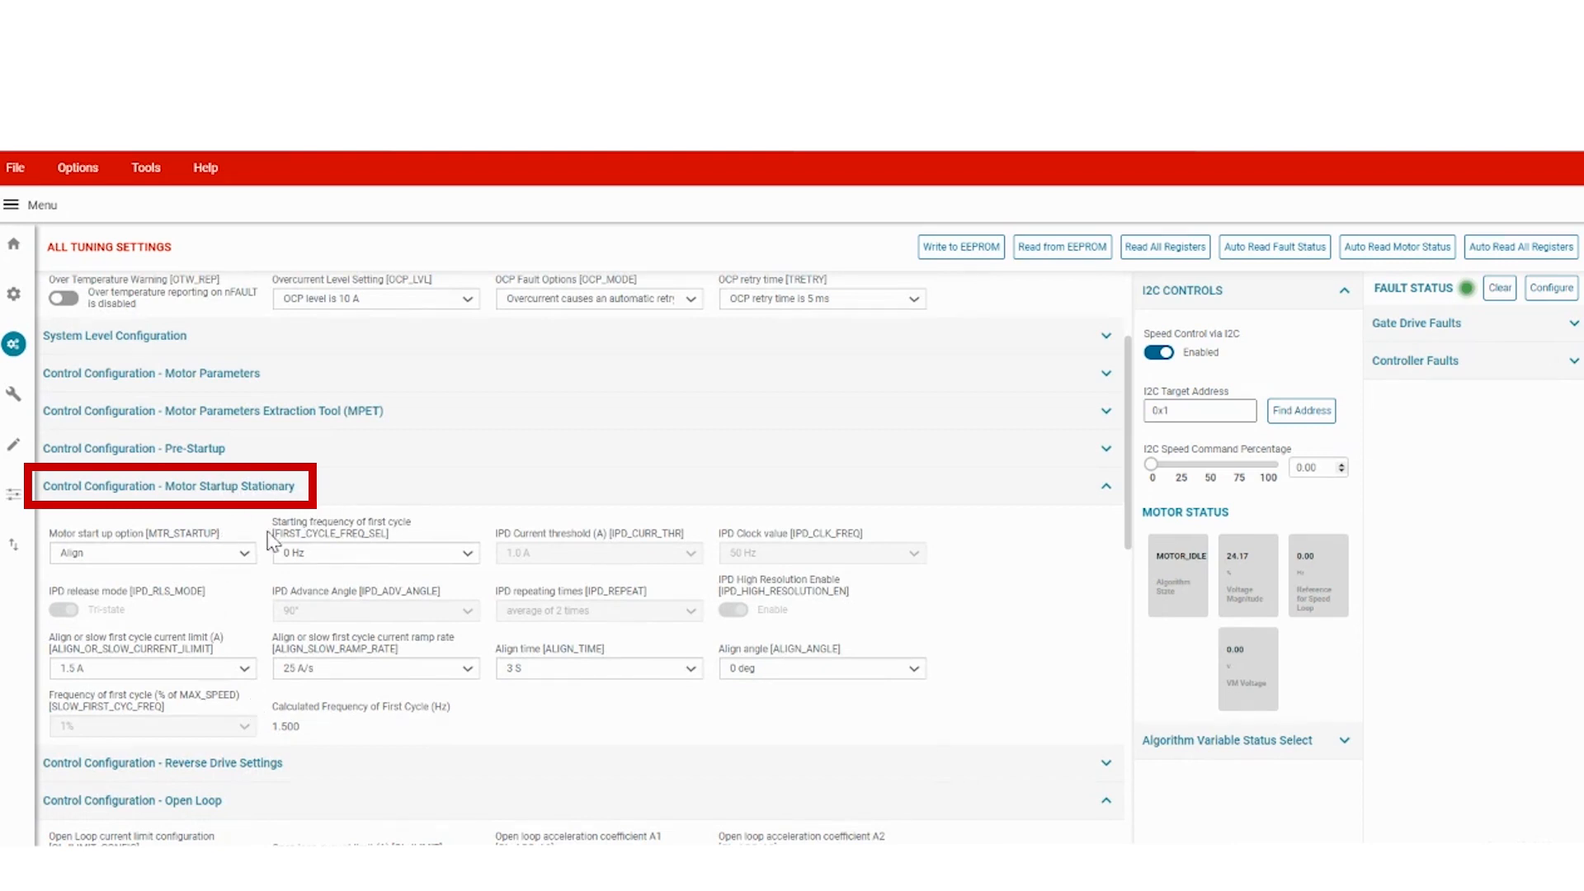
- Set motor startup to IPD and choose the open-loop and closed-loop current limits
left_click(152, 554)
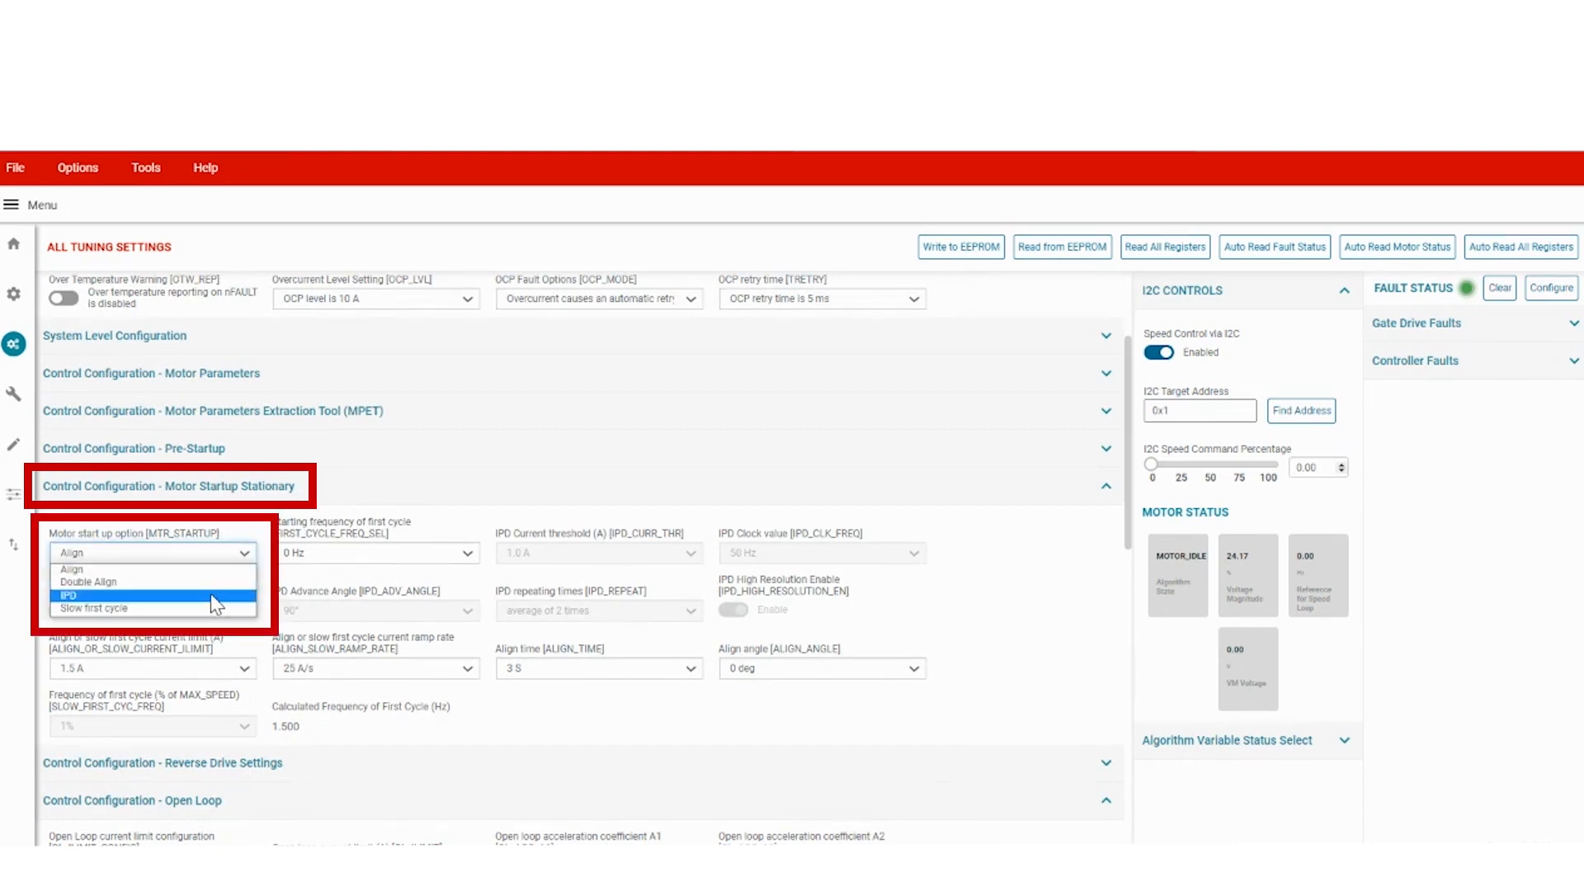
left_click(64, 594)
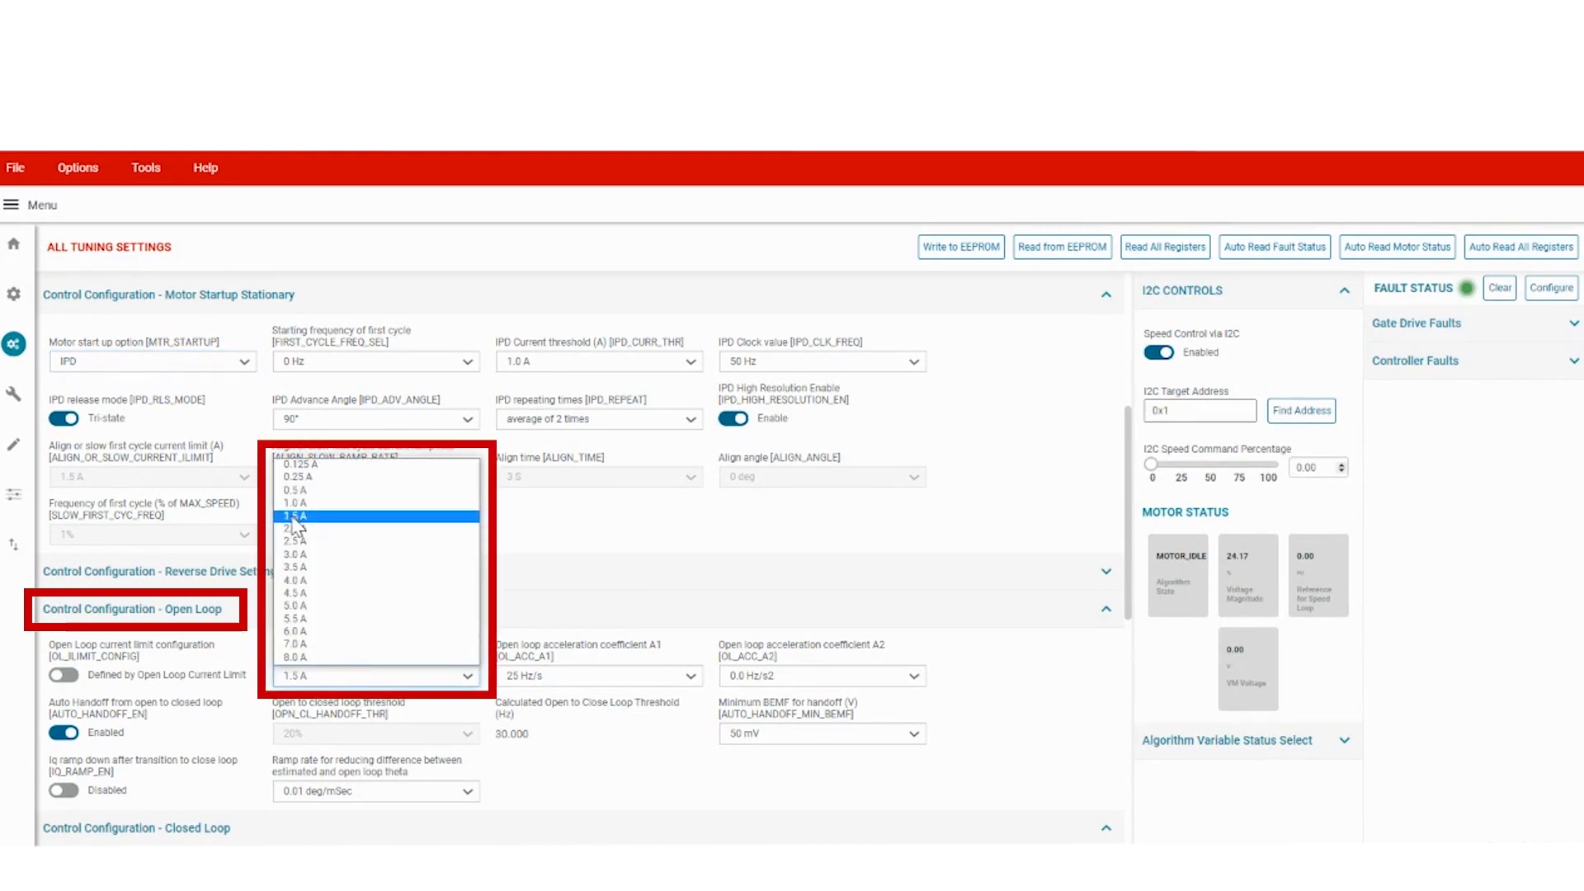
left_click(294, 516)
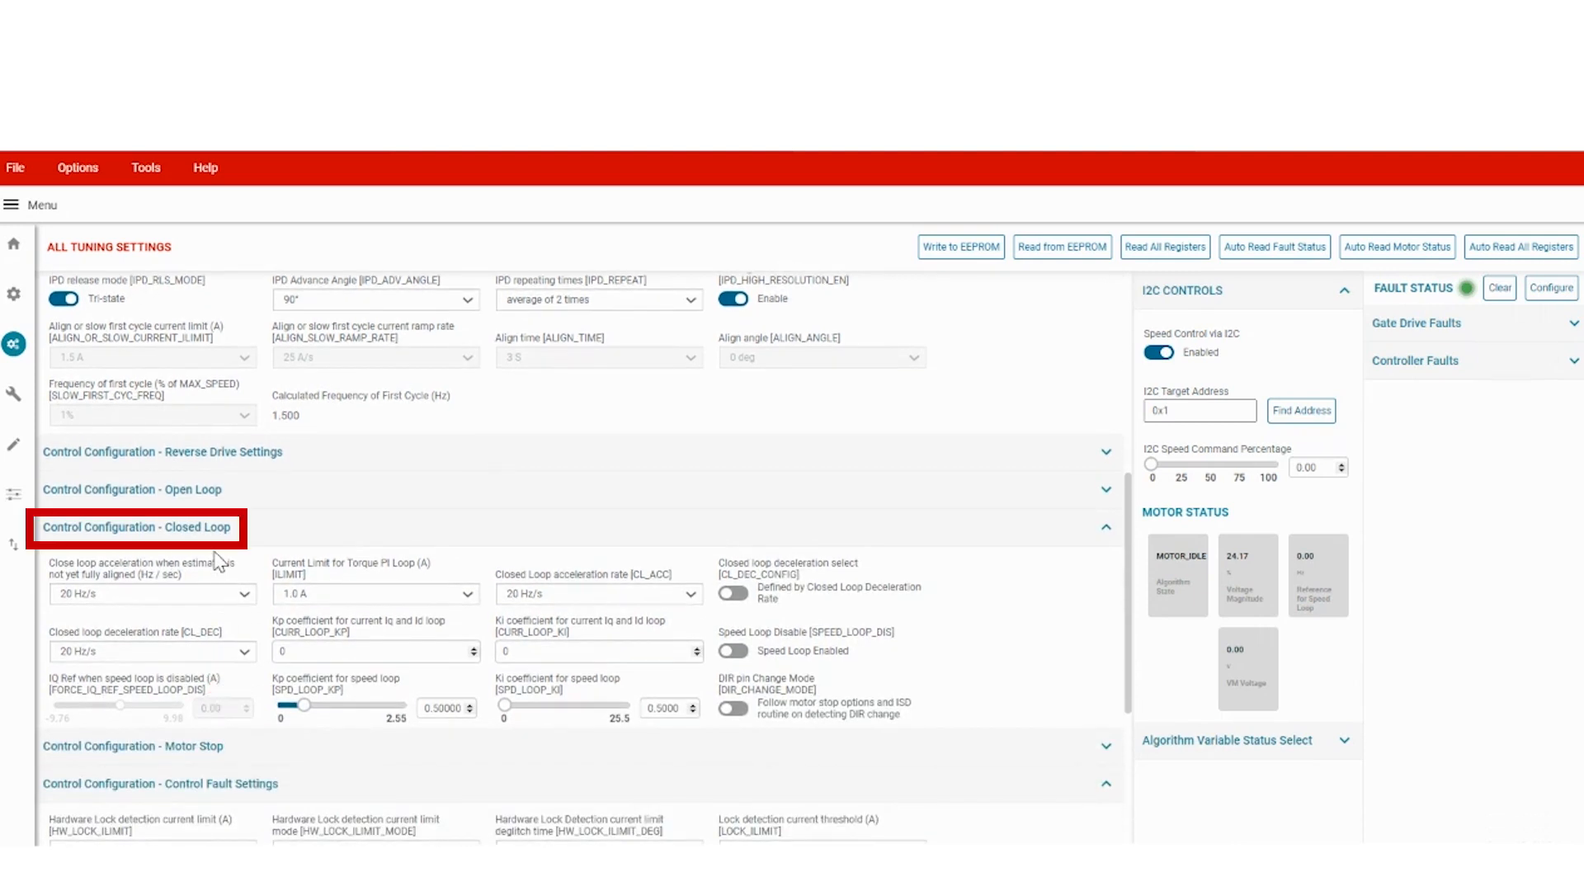
left_click(374, 594)
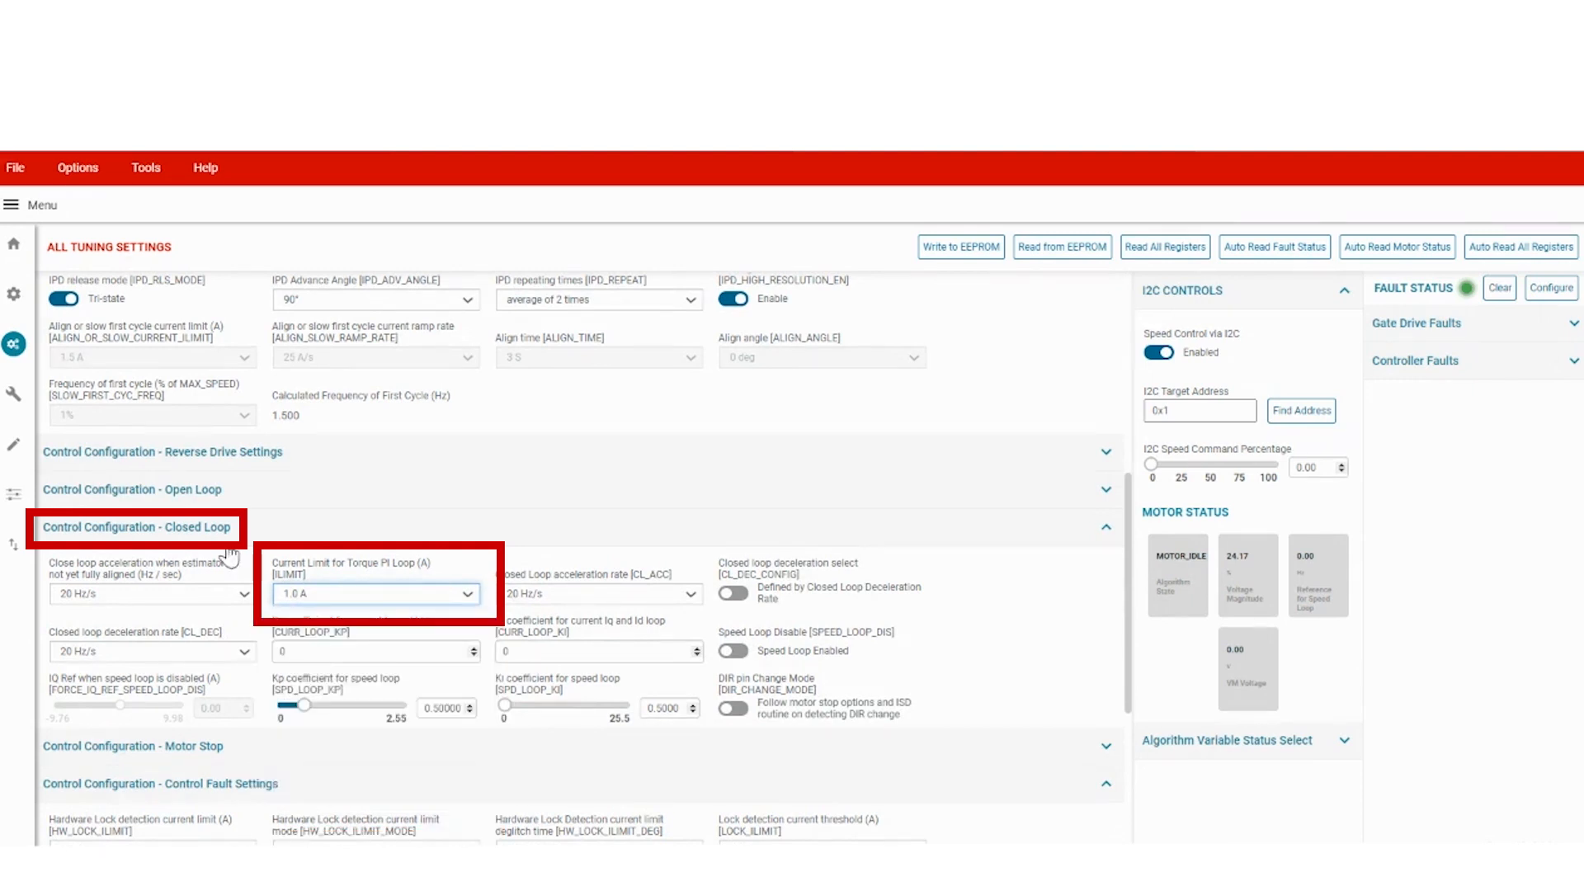
left_click(136, 527)
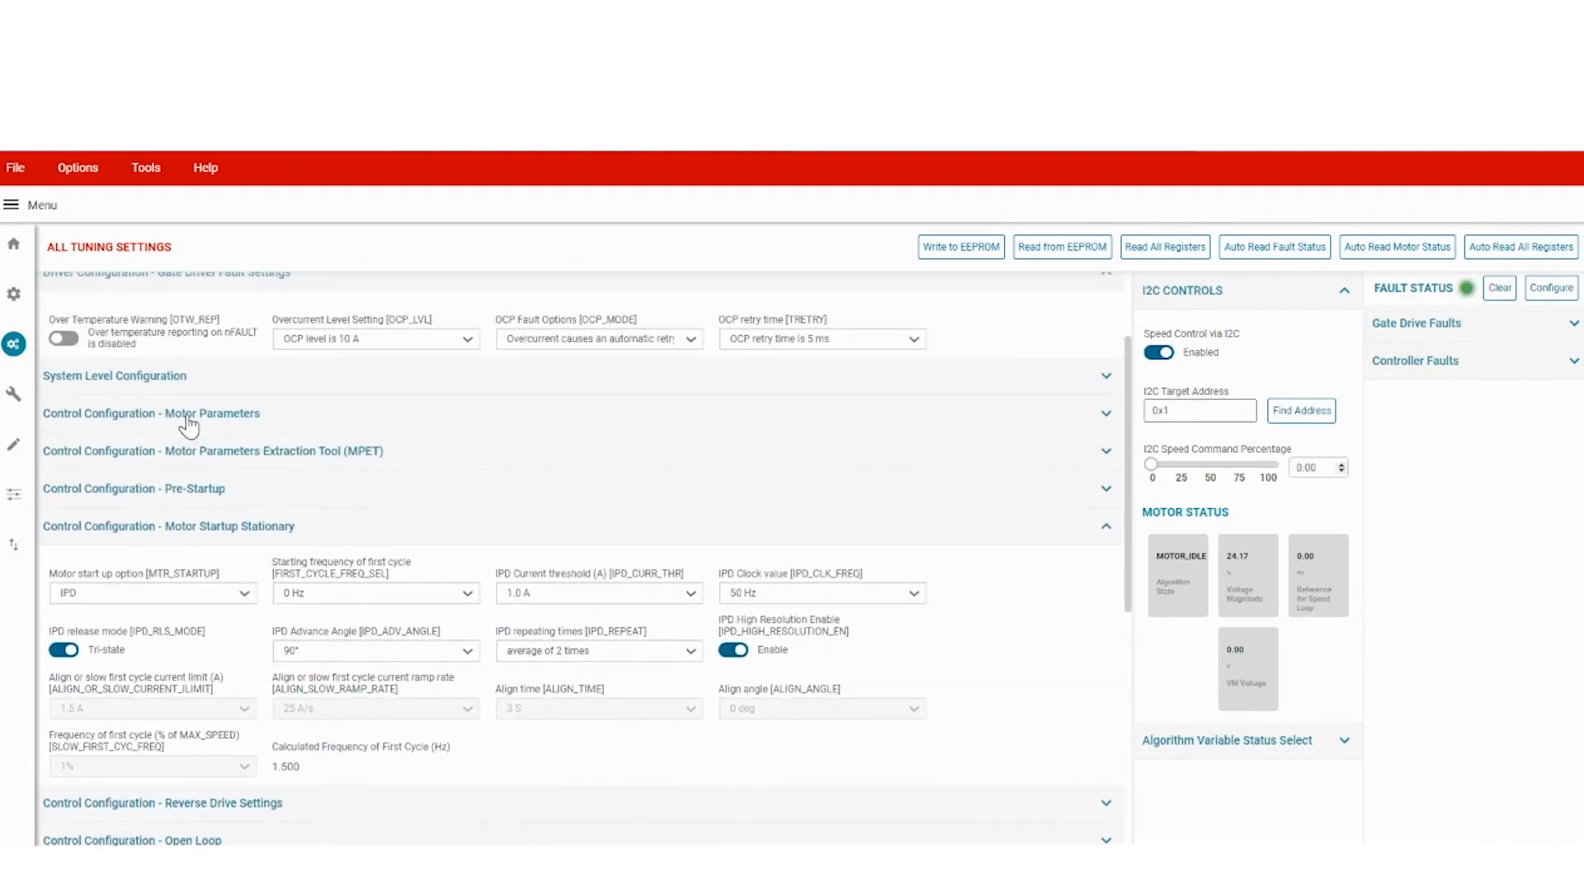
- Expand Motor Parameters and enter 150.000003 as the maximum speed in Hz
left_click(151, 414)
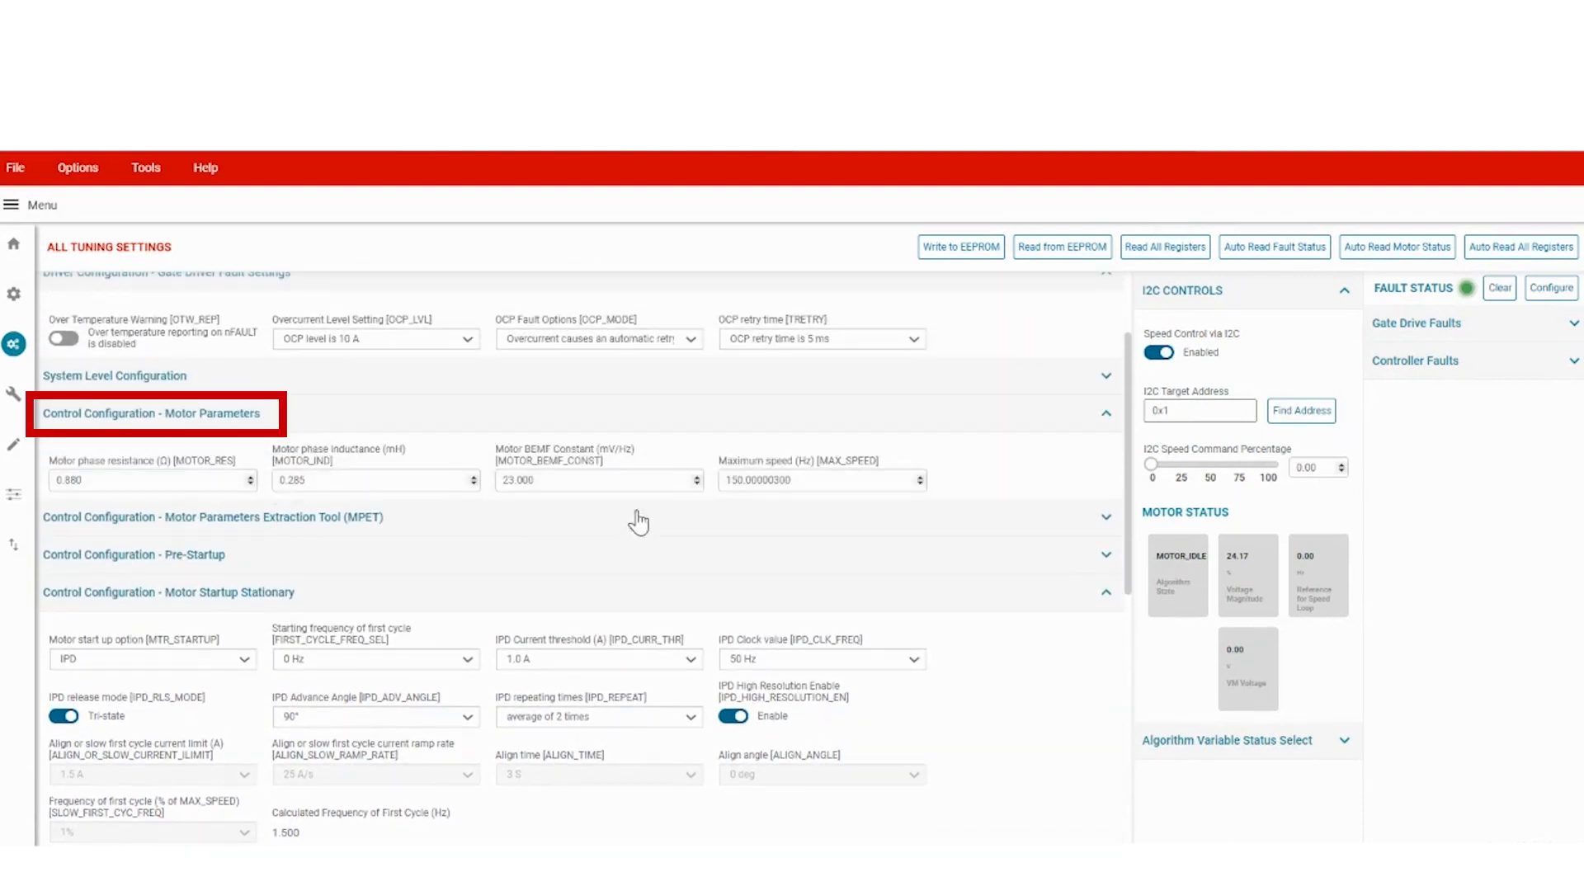
left_click(818, 480)
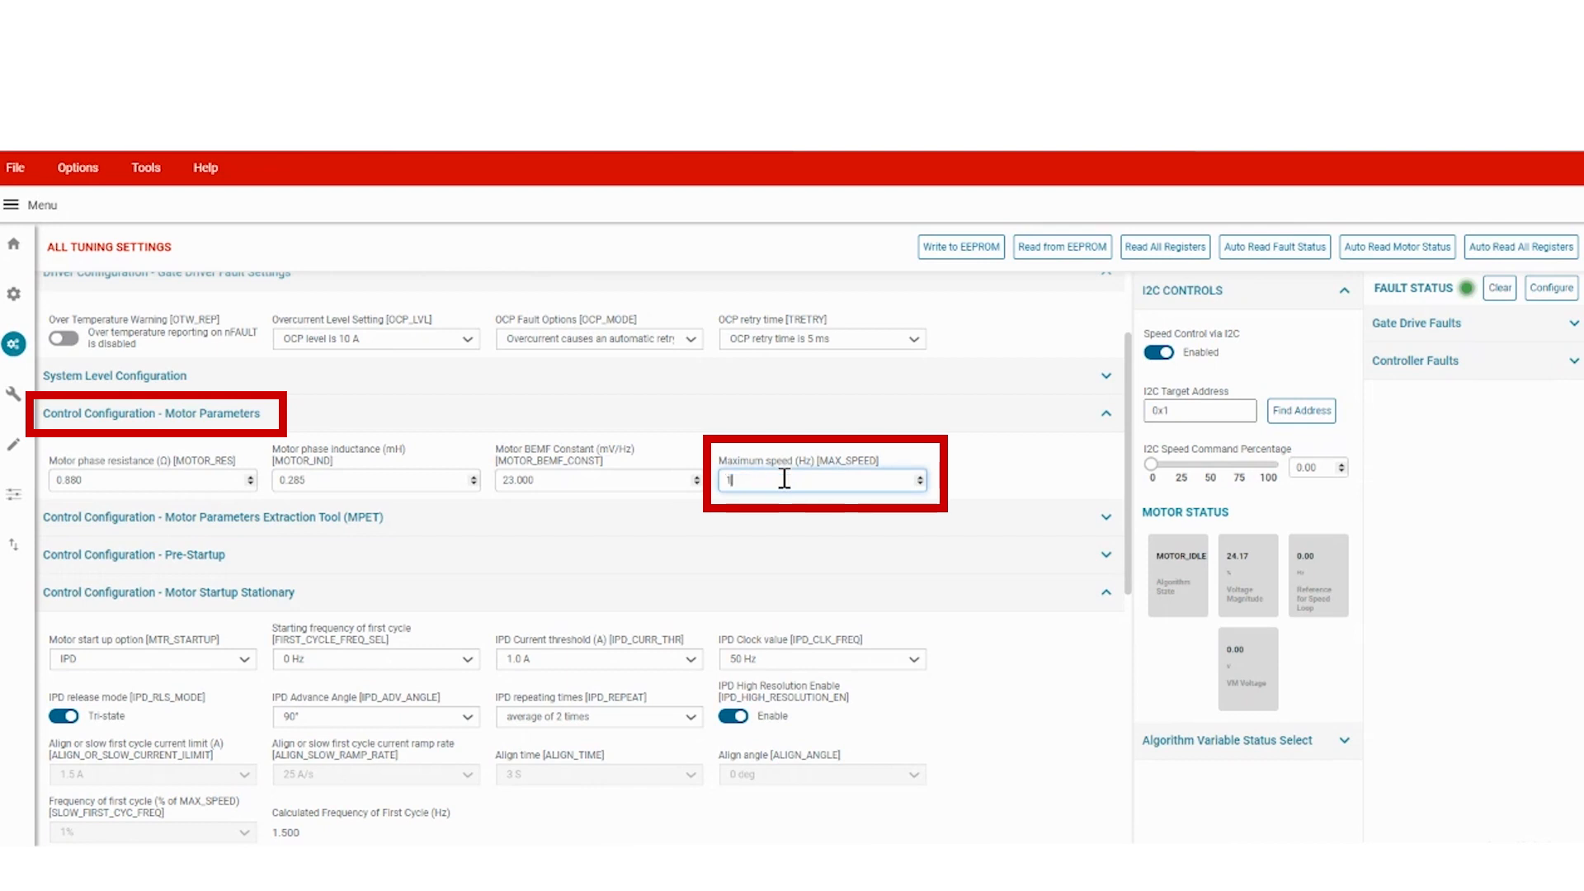
type("150.000003")
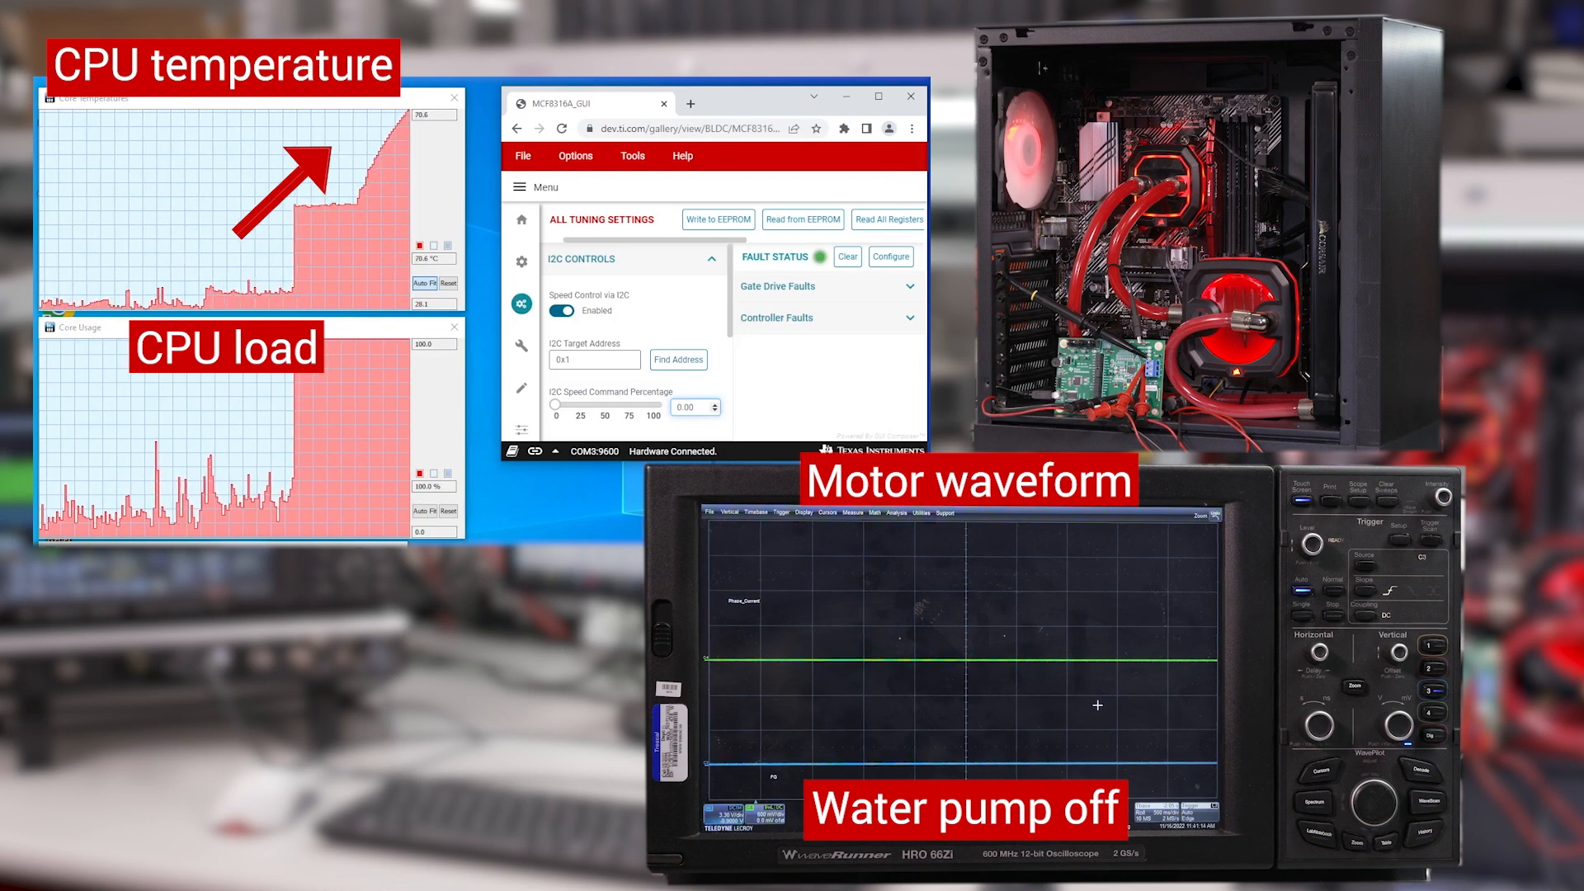
left_click(691, 407)
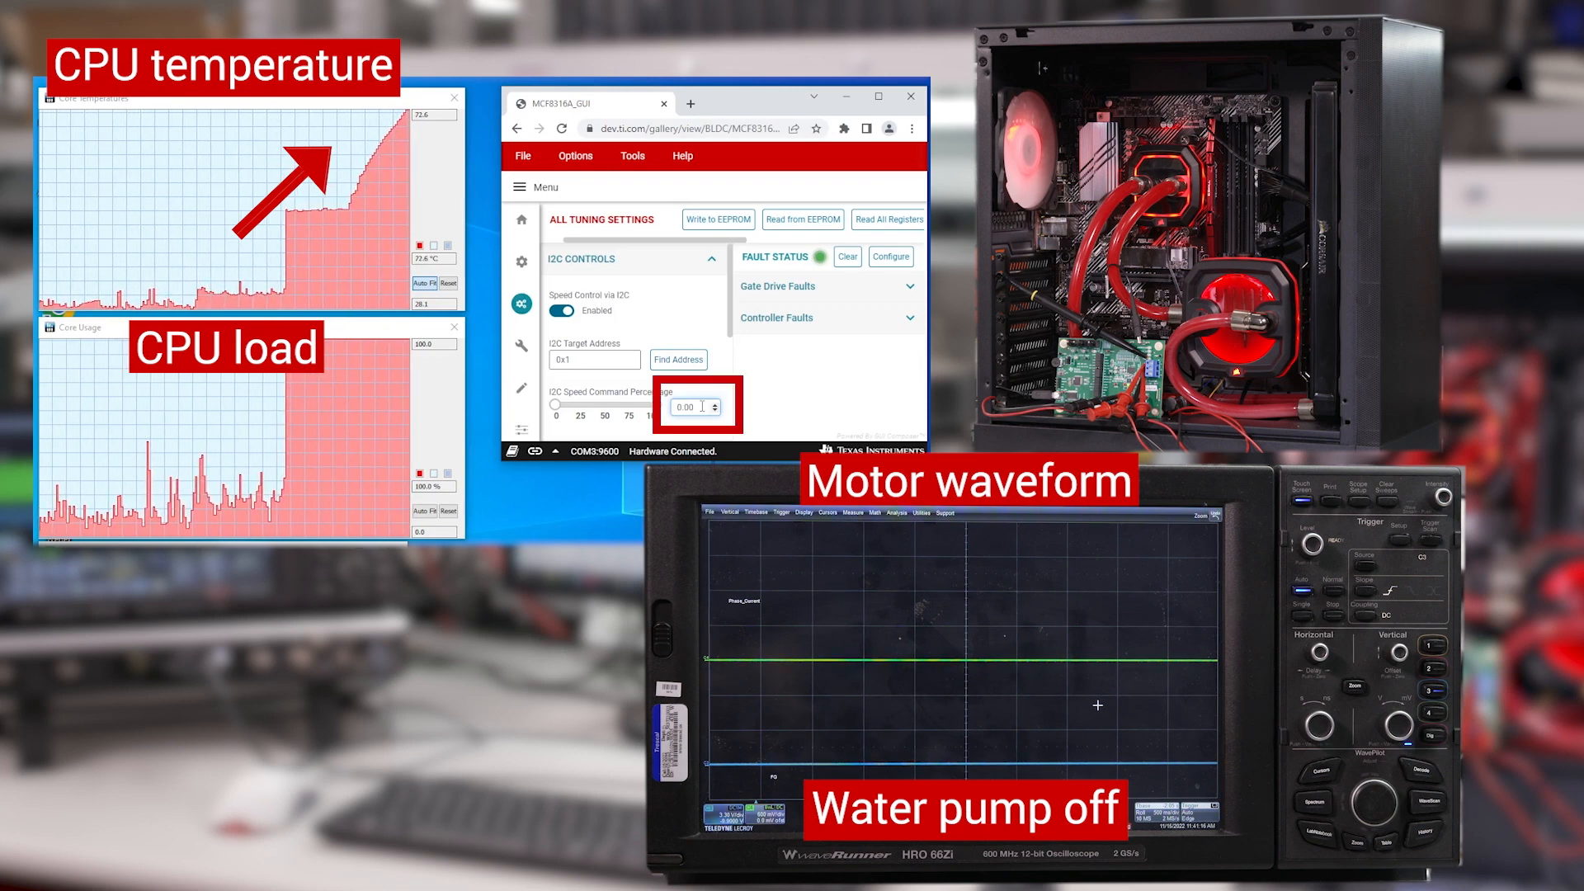